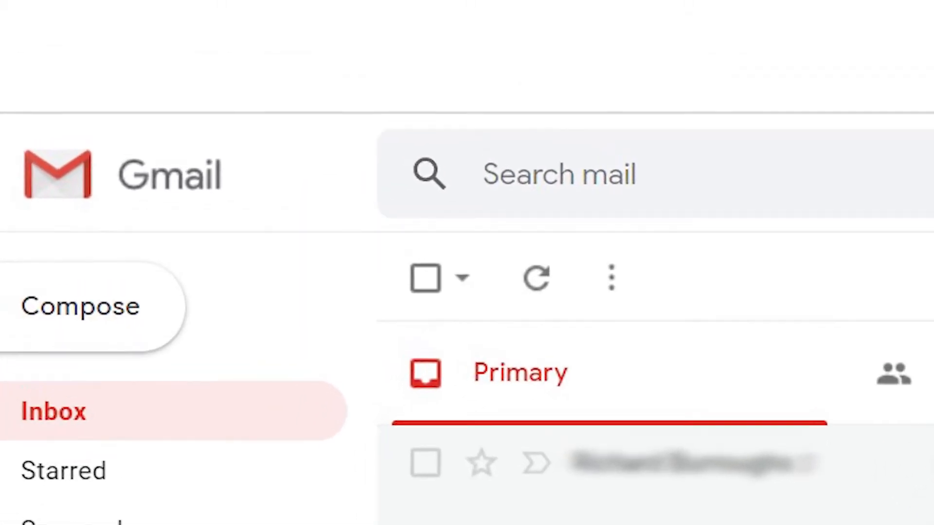
pyautogui.write('Before:YYYY/MM/DD')
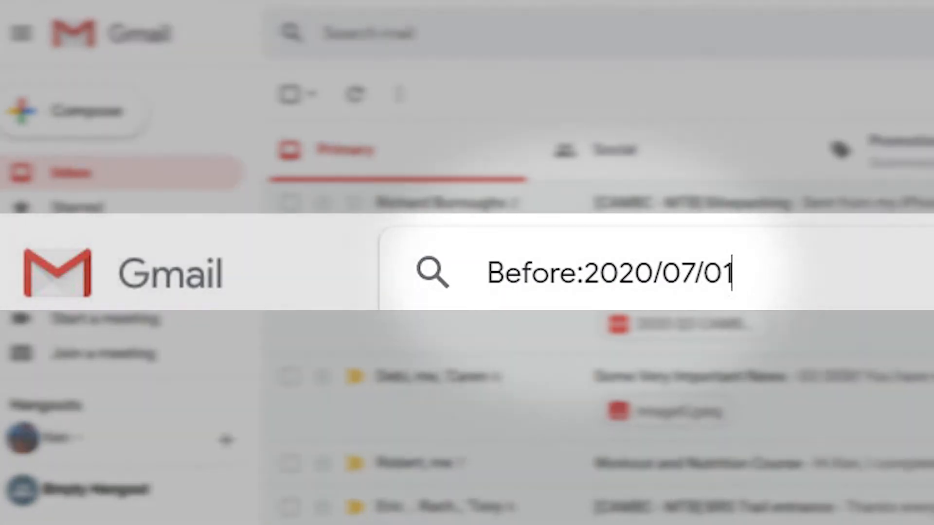
pyautogui.write('After:2020/07/01')
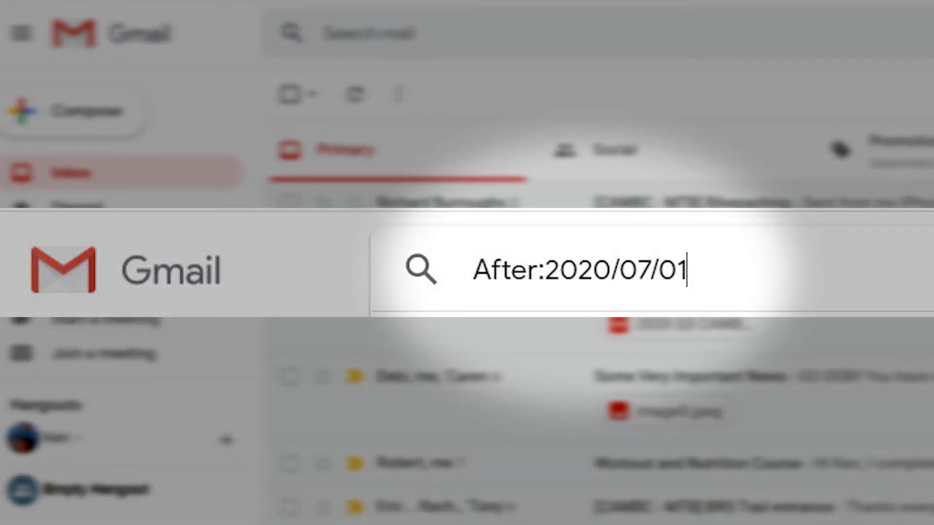
pyautogui.write('After:2020/01/01 Before:2020/07/01')
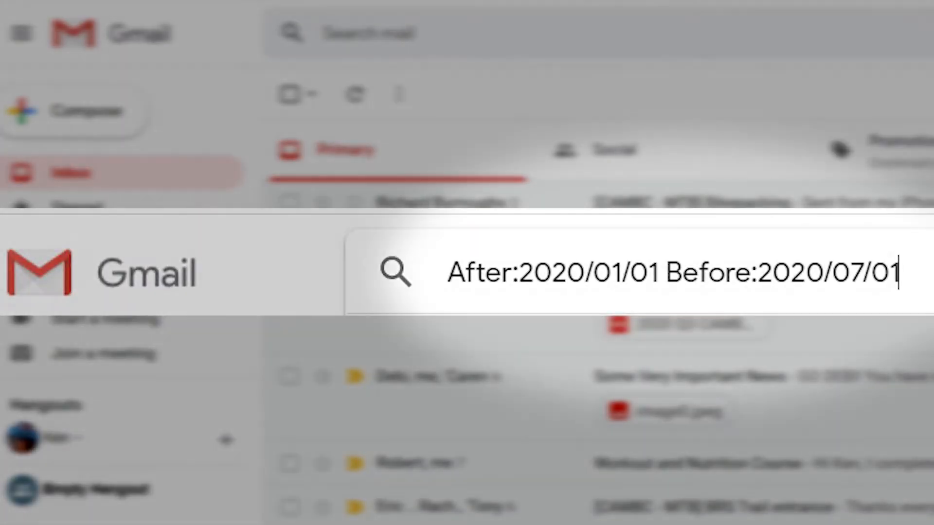
pyautogui.write('newer_than:7d')
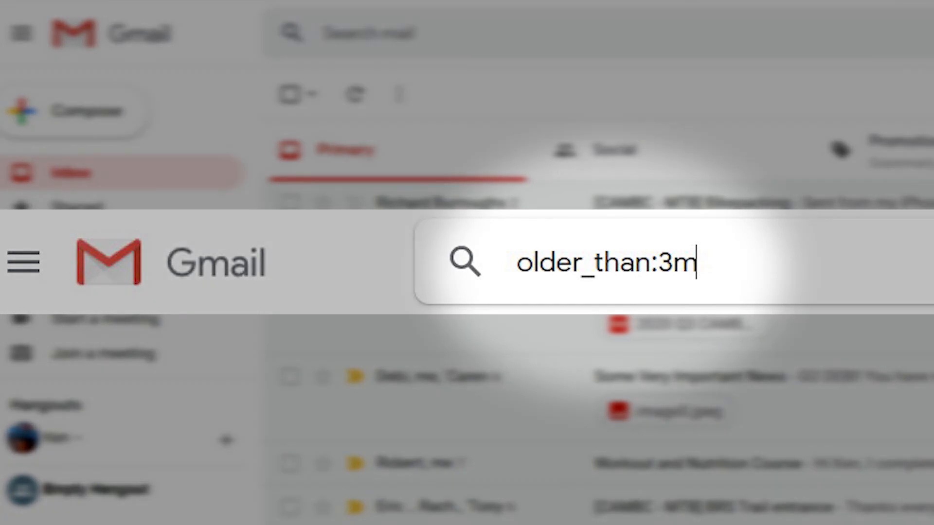
pyautogui.write('After:2020/01/01 Before:2020/07/01 asteroid project')
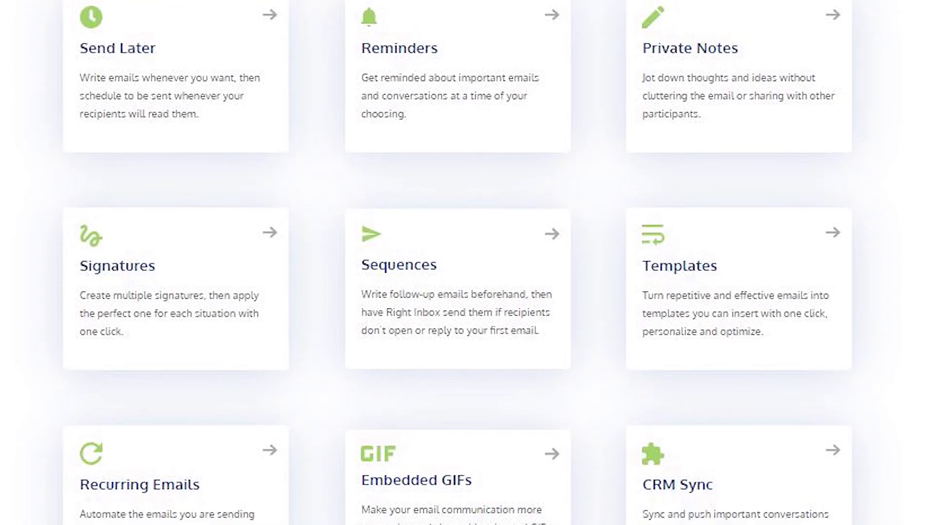
pyautogui.scroll(-3)
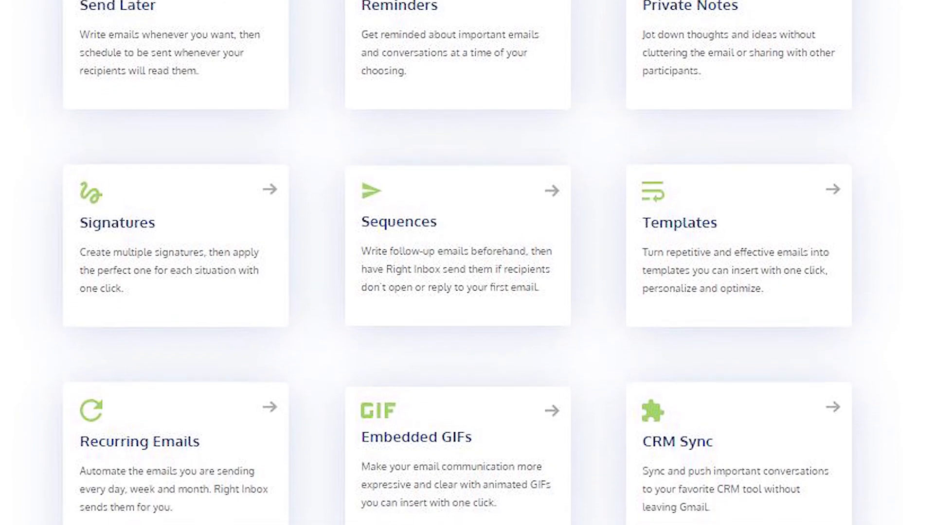
pyautogui.scroll(-3)
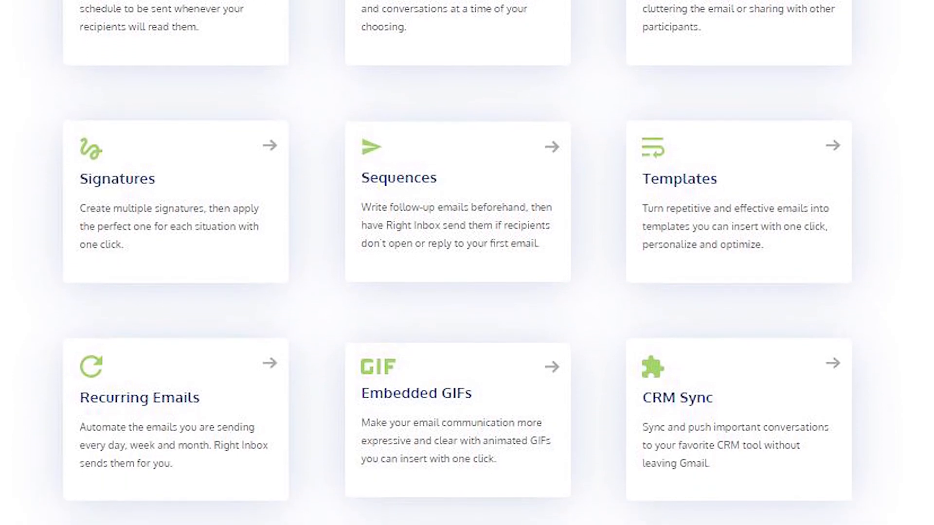
pyautogui.scroll(-3)
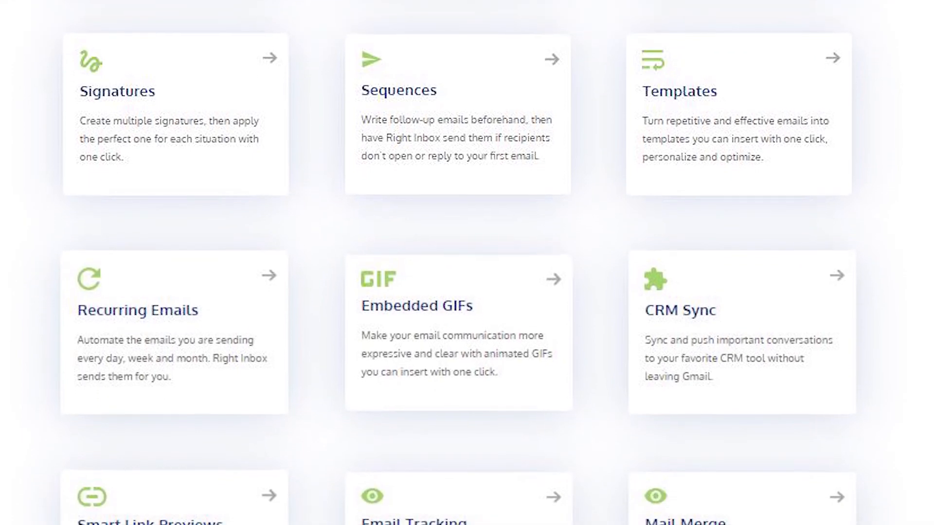
pyautogui.scroll(-3)
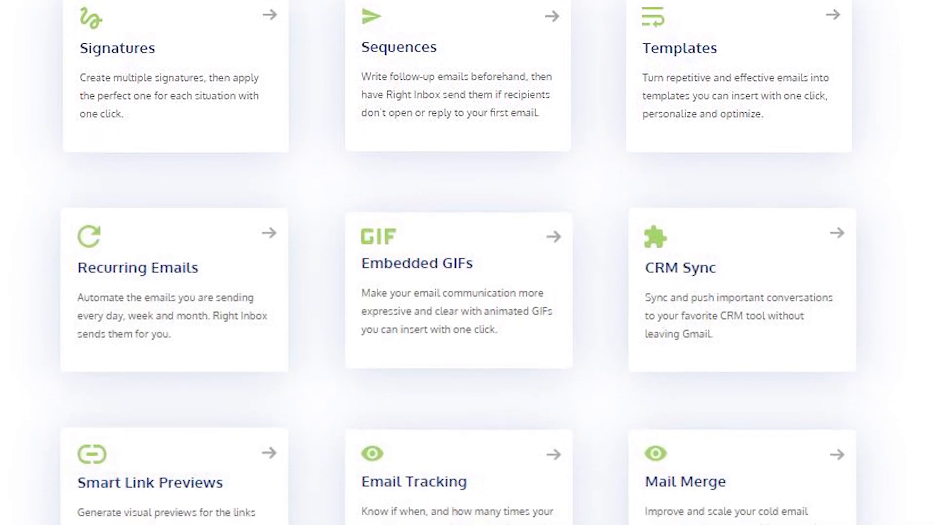
pyautogui.scroll(-3)
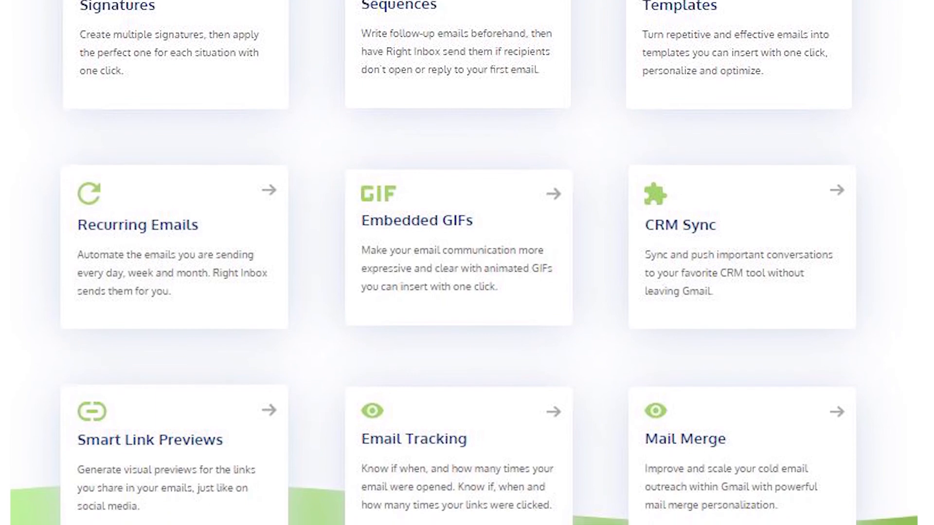